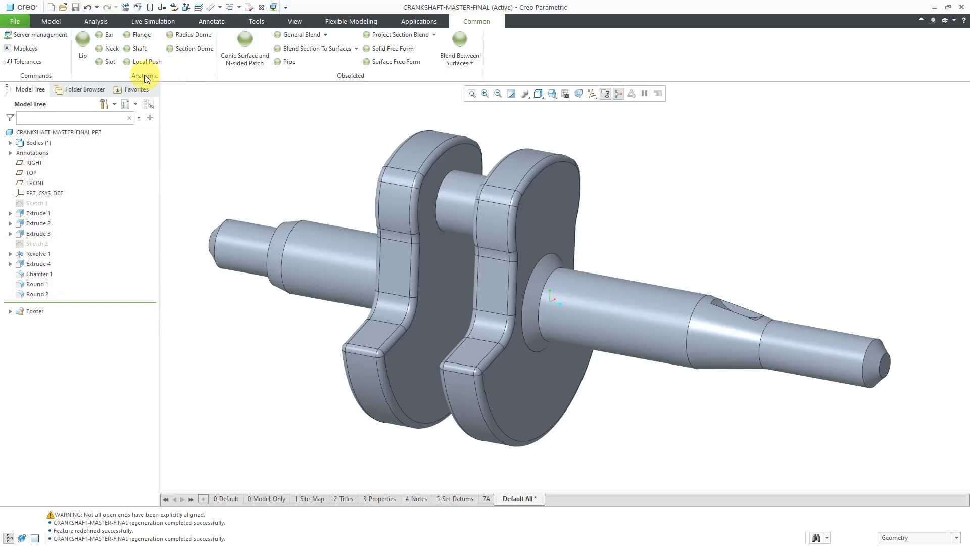
- Review the allow_anatomic_features configuration option unchanged, then start a new Flange feature
{"action": "left_click", "coordinate": [15, 21]}
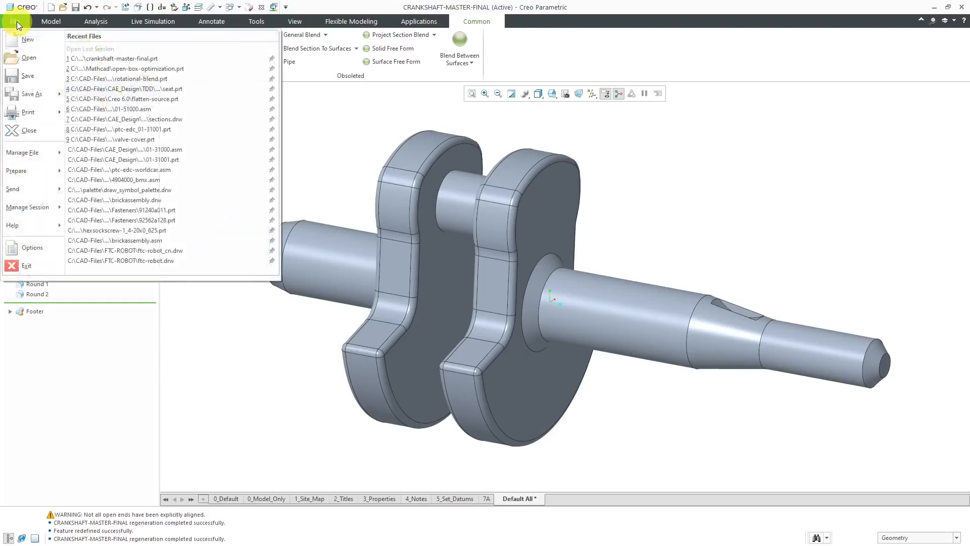
{"action": "left_click", "coordinate": [32, 247]}
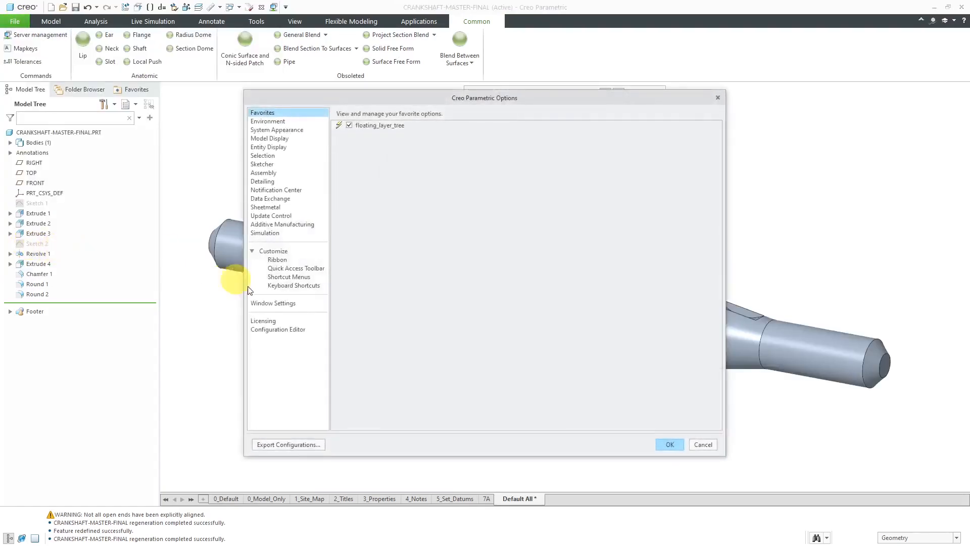
{"action": "left_click", "coordinate": [277, 329]}
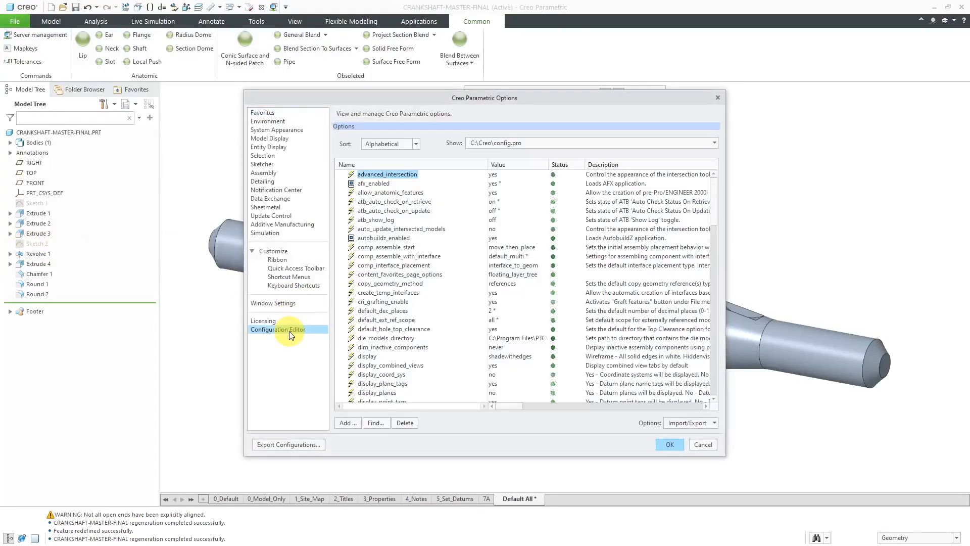
{"action": "left_click", "coordinate": [390, 192]}
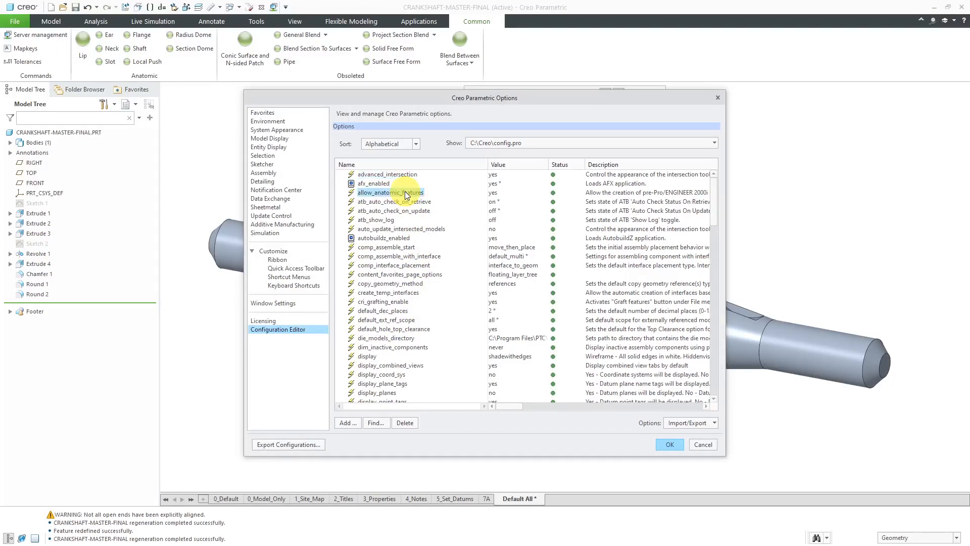
{"action": "mouse_move", "coordinate": [503, 200]}
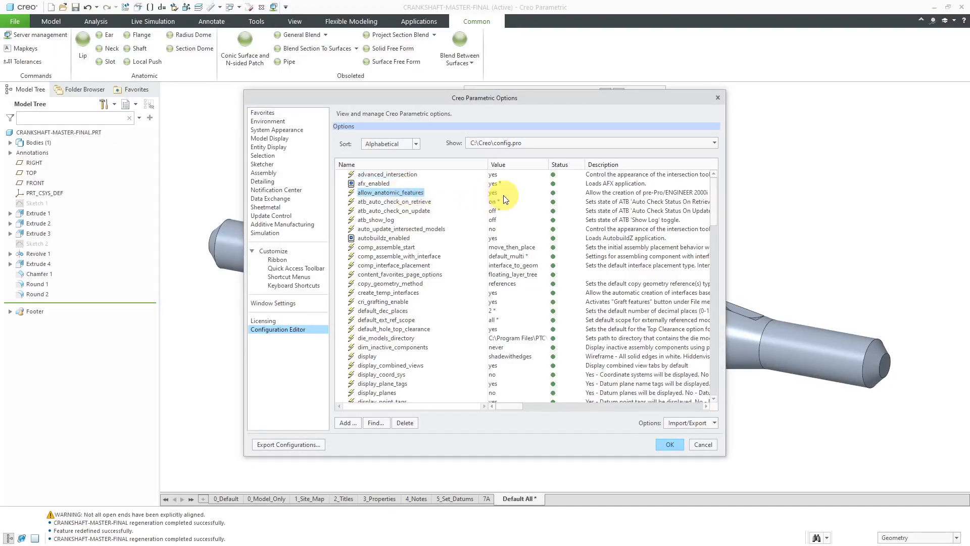
{"action": "left_click", "coordinate": [544, 192]}
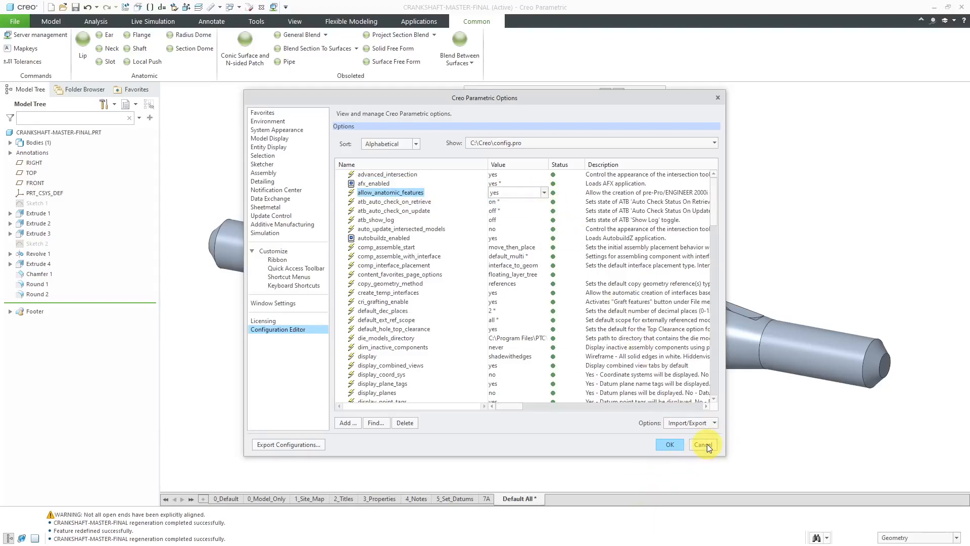
{"action": "left_click", "coordinate": [704, 444]}
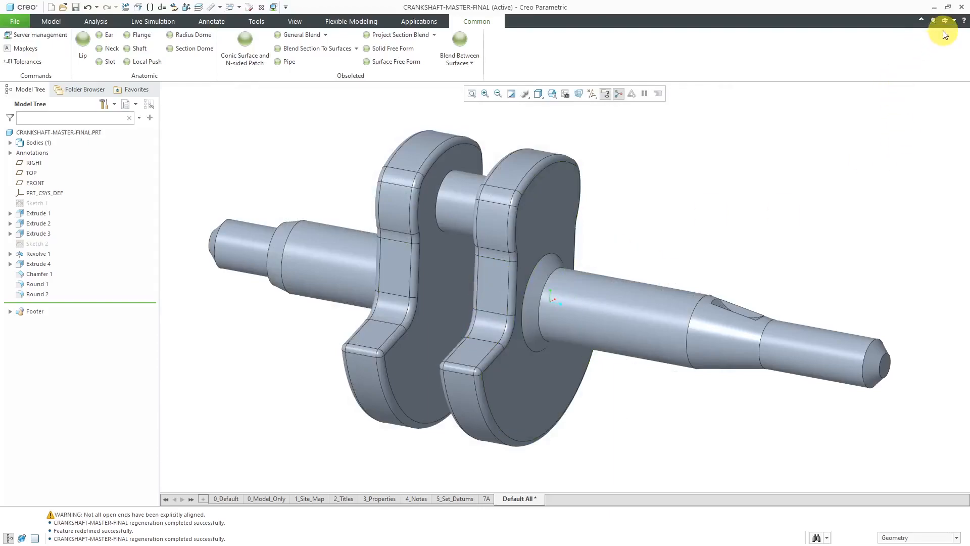
{"action": "mouse_move", "coordinate": [256, 90]}
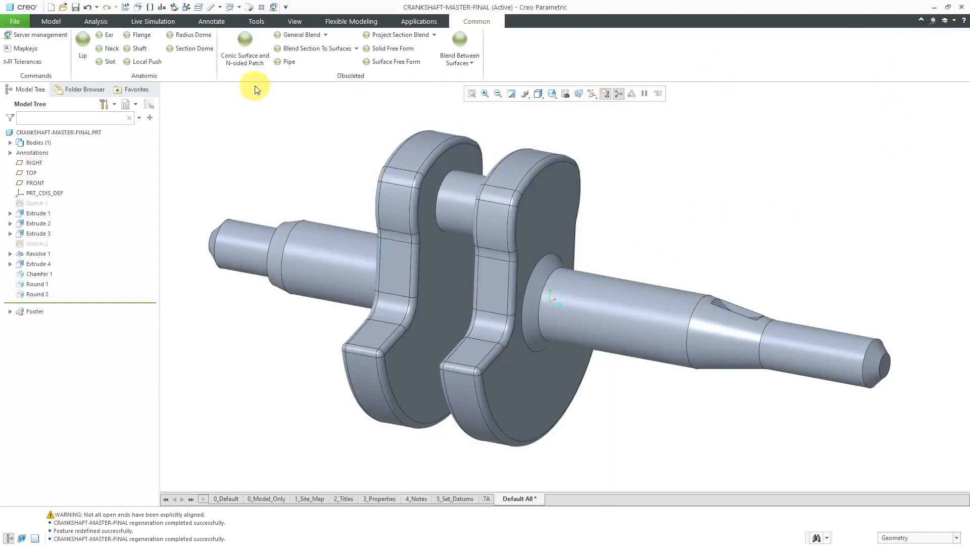
{"action": "mouse_move", "coordinate": [265, 144]}
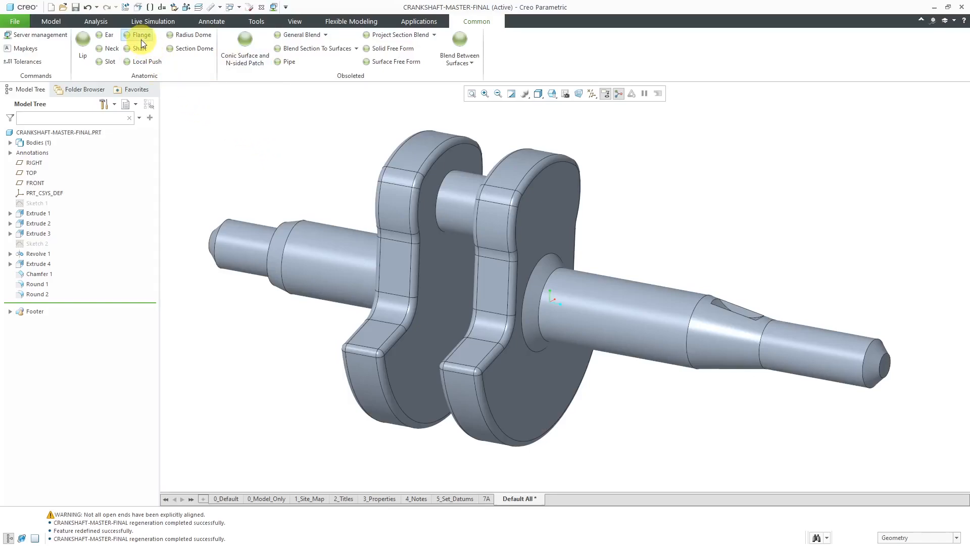
{"action": "mouse_move", "coordinate": [142, 41]}
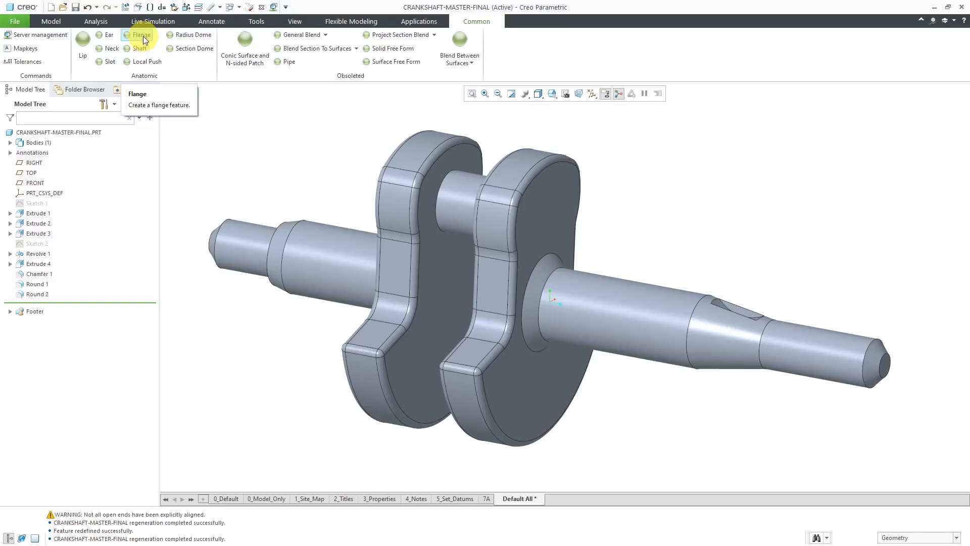
{"action": "left_click", "coordinate": [141, 35]}
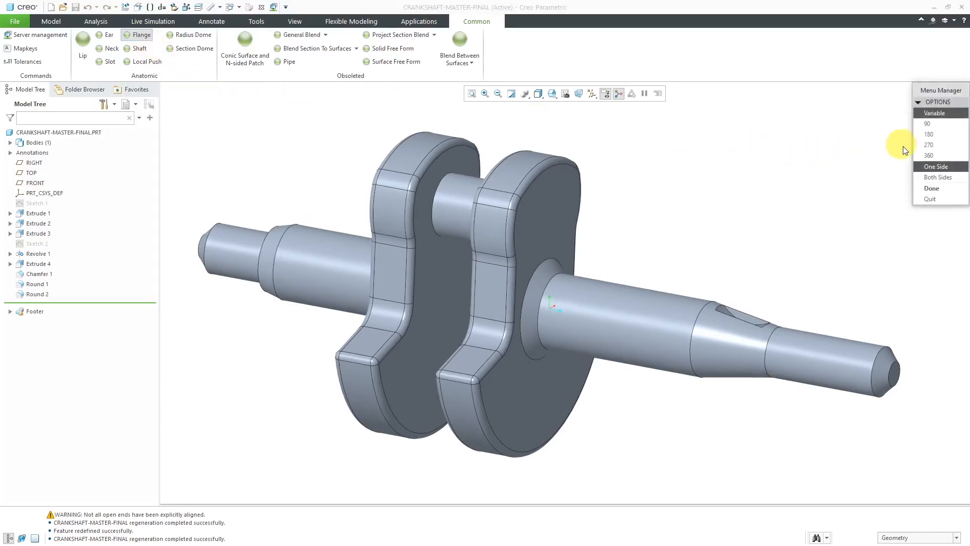
{"action": "mouse_move", "coordinate": [788, 174]}
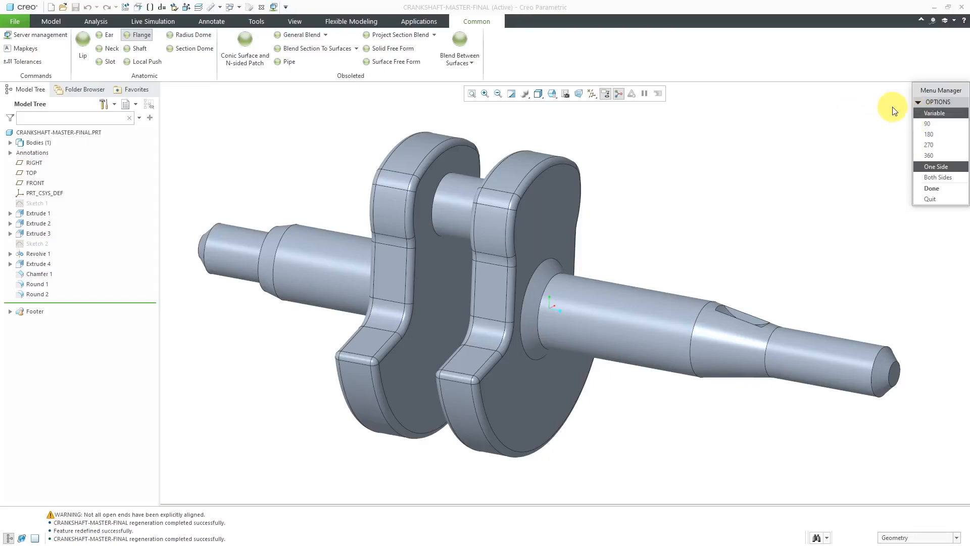
{"action": "mouse_move", "coordinate": [900, 171]}
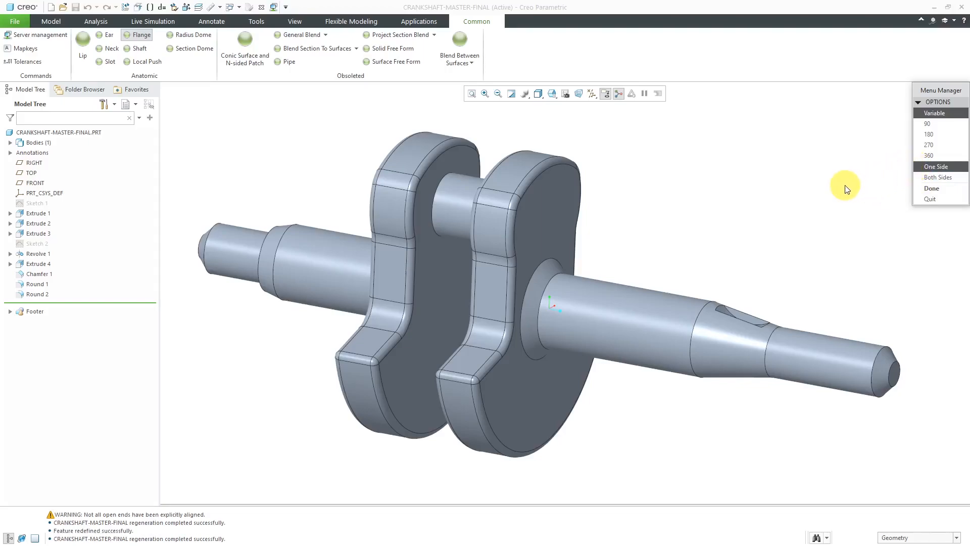
{"action": "mouse_move", "coordinate": [900, 189]}
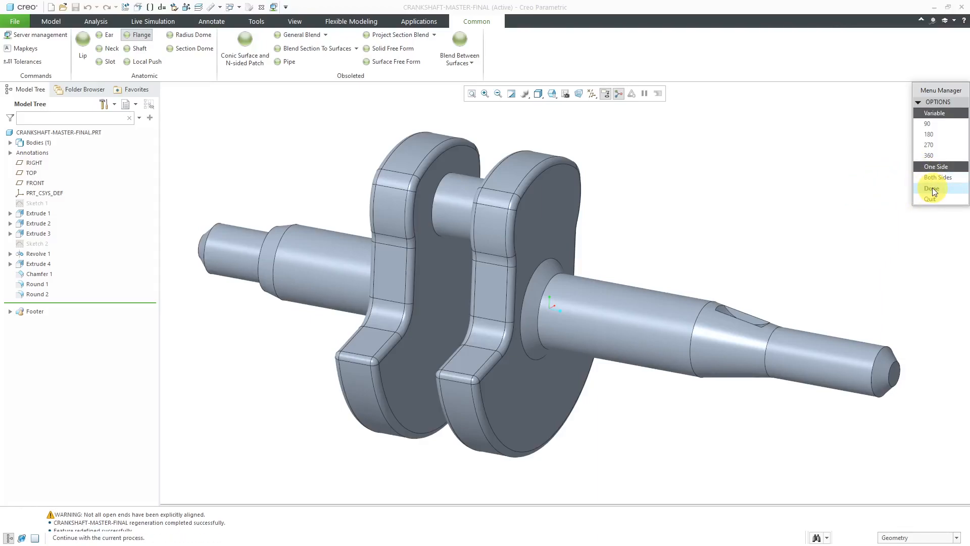
- Accept the variable-angle, one-side flange options and display the datum planes
{"action": "left_click", "coordinate": [931, 188]}
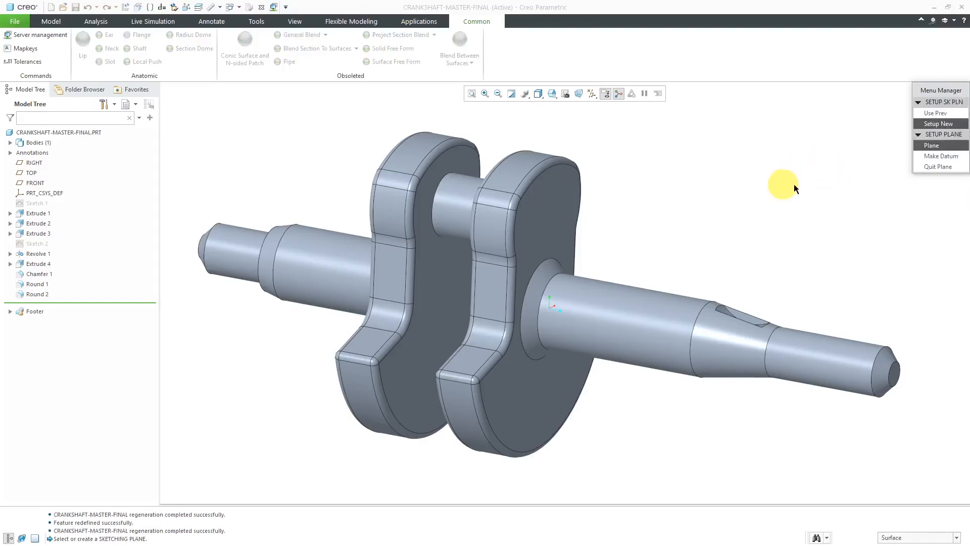
{"action": "mouse_move", "coordinate": [153, 525]}
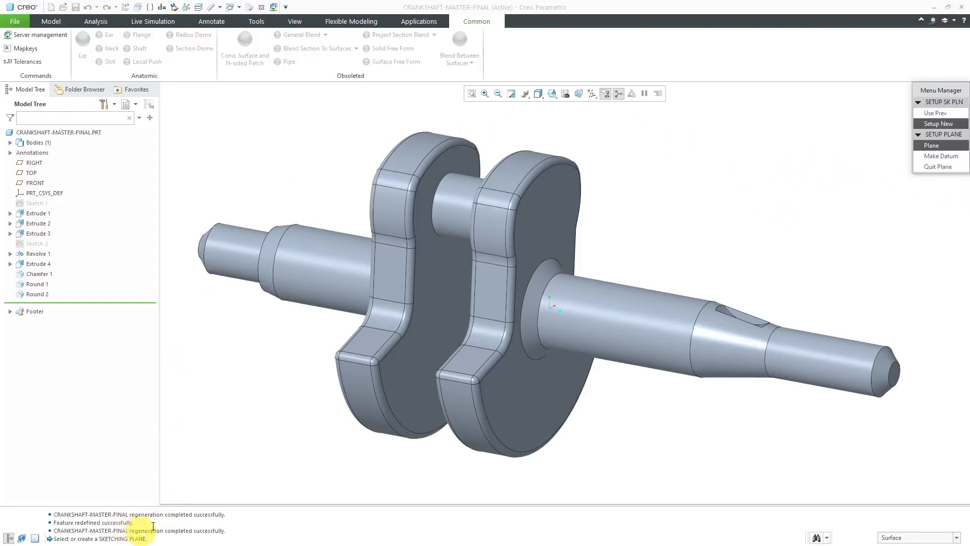
{"action": "left_click", "coordinate": [596, 93]}
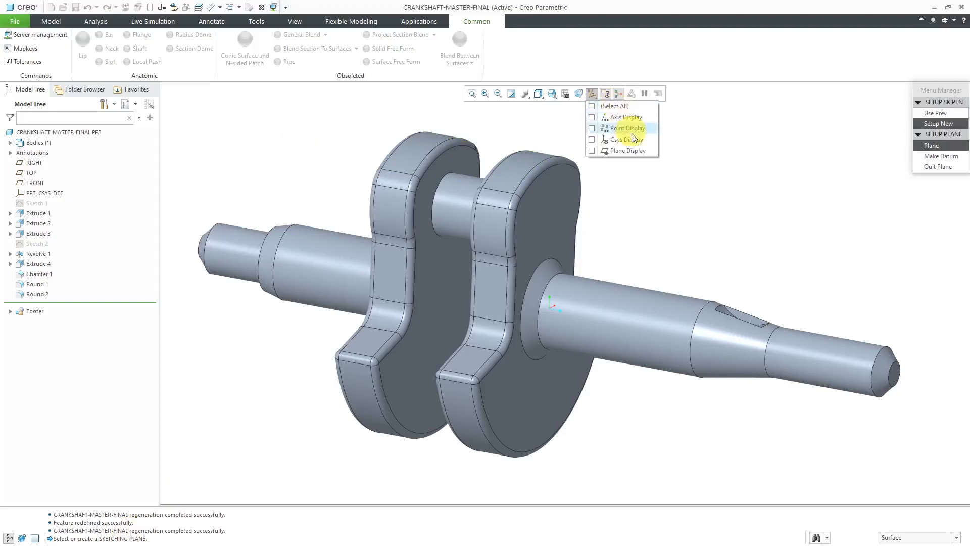
{"action": "left_click", "coordinate": [592, 150]}
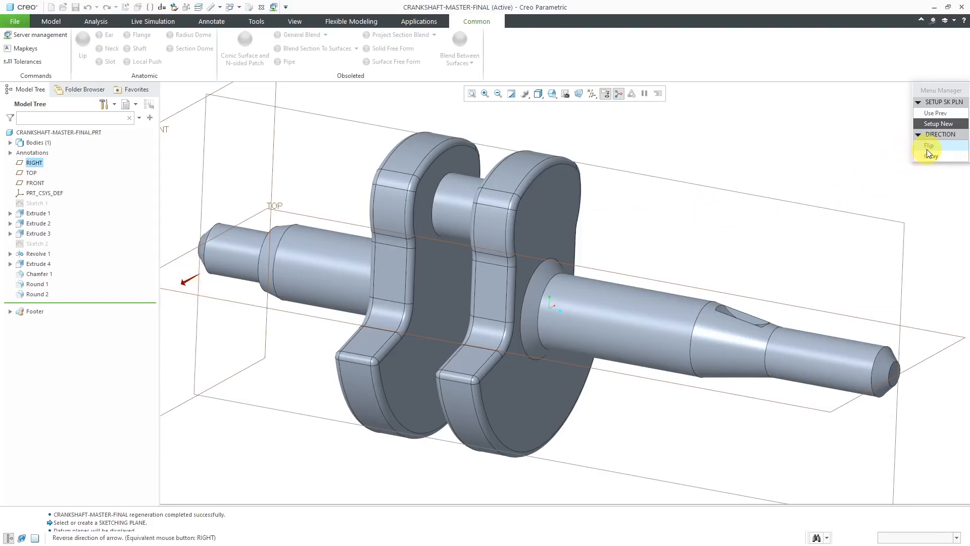
- Flip and accept the creation direction on TOP, then enter Sketch mode with default orientation
{"action": "left_click", "coordinate": [929, 145]}
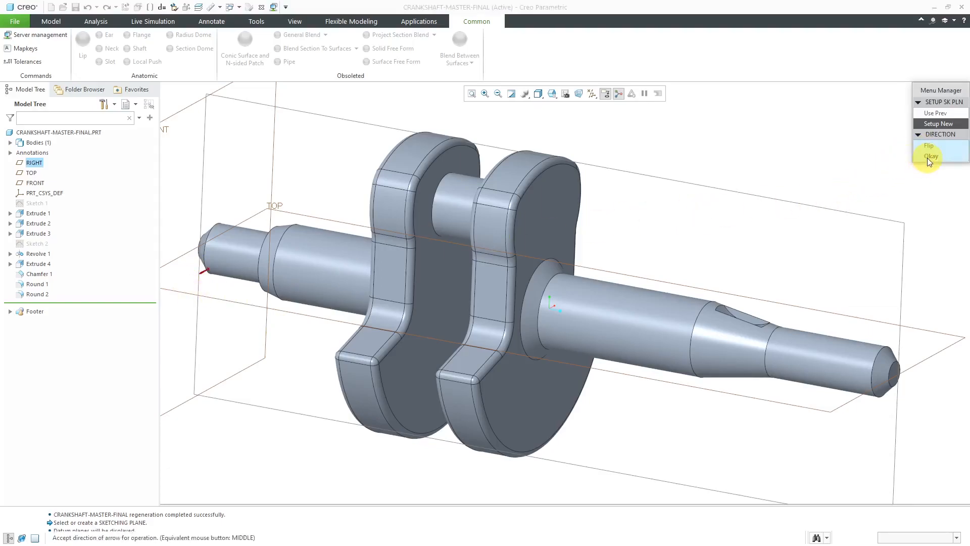
{"action": "left_click", "coordinate": [931, 155]}
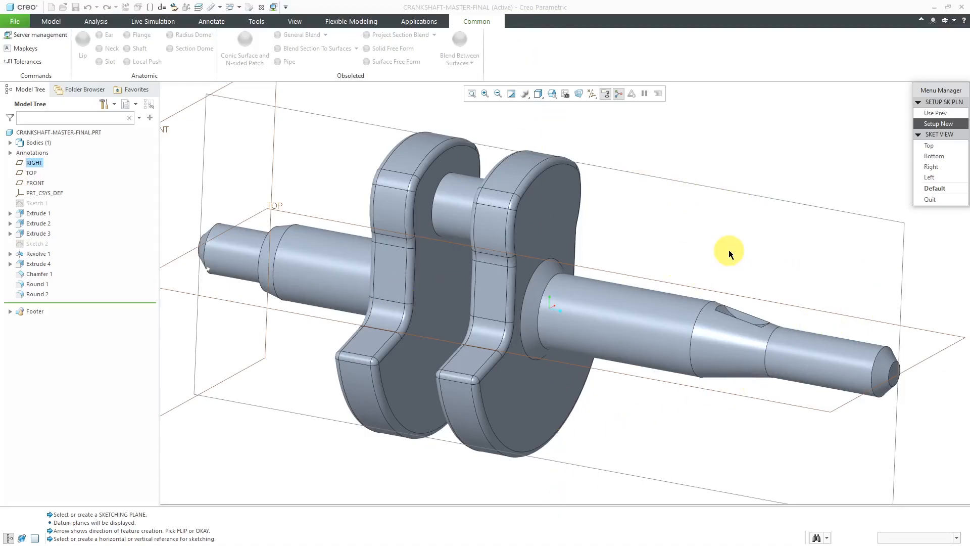
{"action": "mouse_move", "coordinate": [769, 178]}
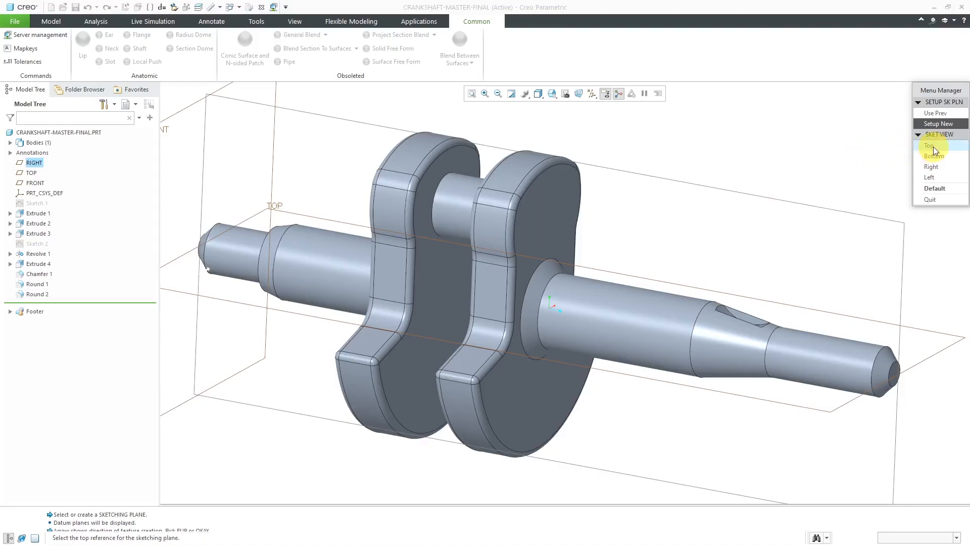
{"action": "left_click", "coordinate": [929, 145]}
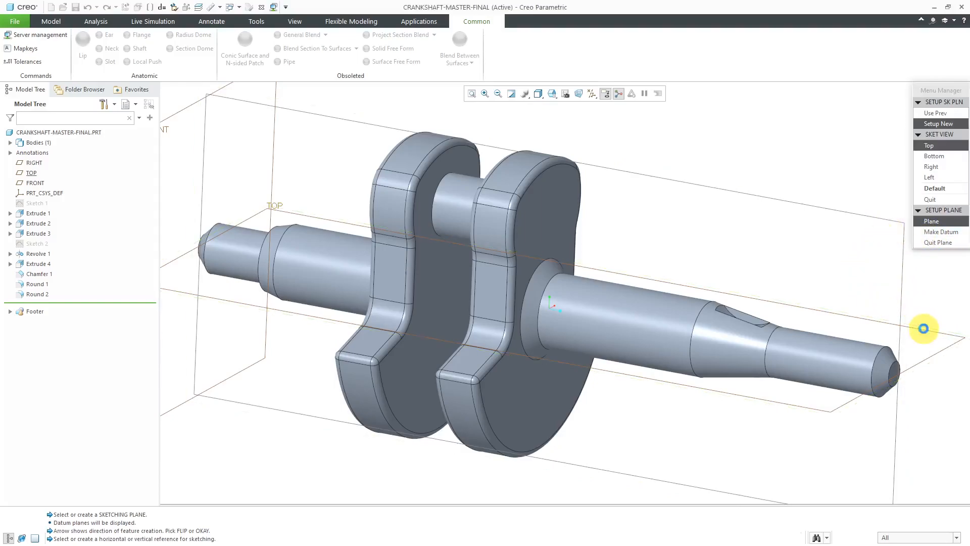
{"action": "left_click", "coordinate": [928, 145]}
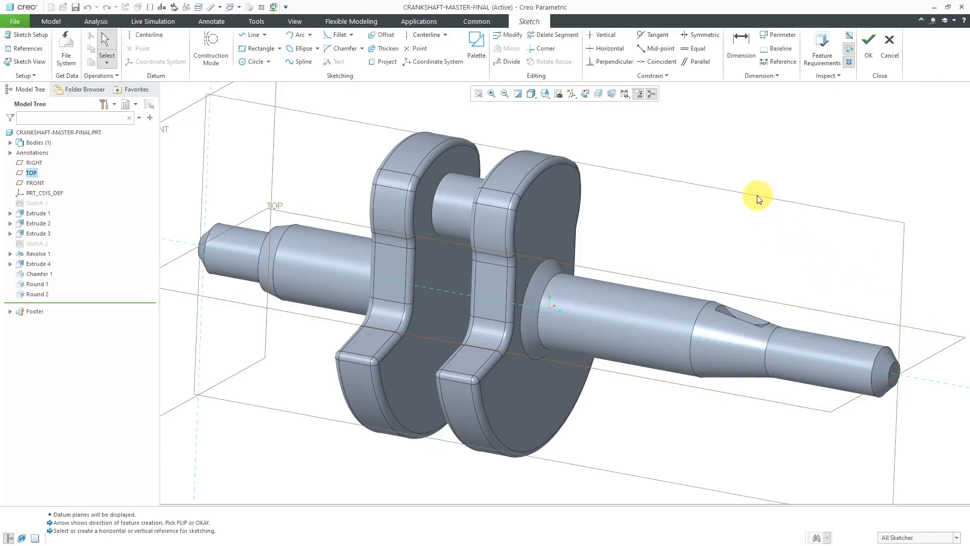
- Review the sketch references, hide datum planes, and switch to the flat Sketch View
{"action": "right_click", "coordinate": [758, 198]}
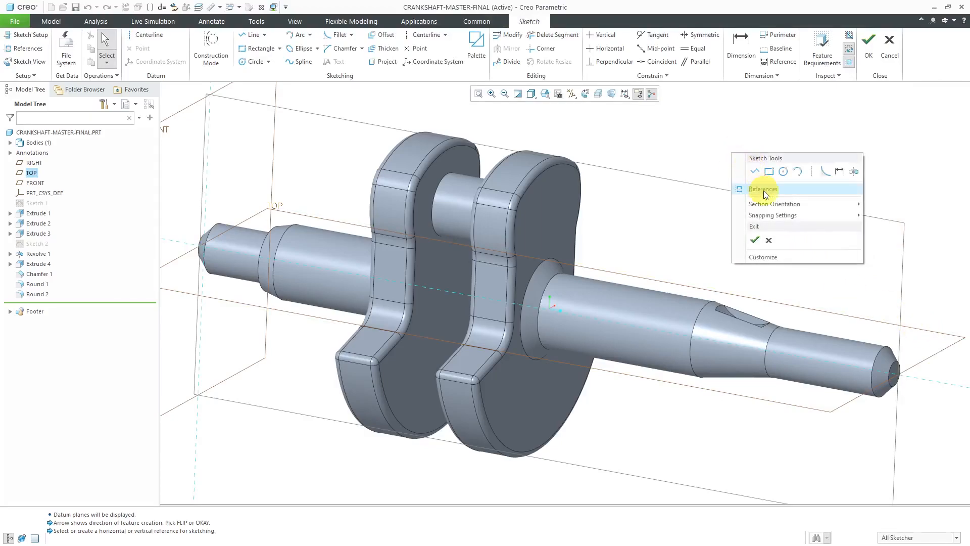
{"action": "left_click", "coordinate": [763, 189]}
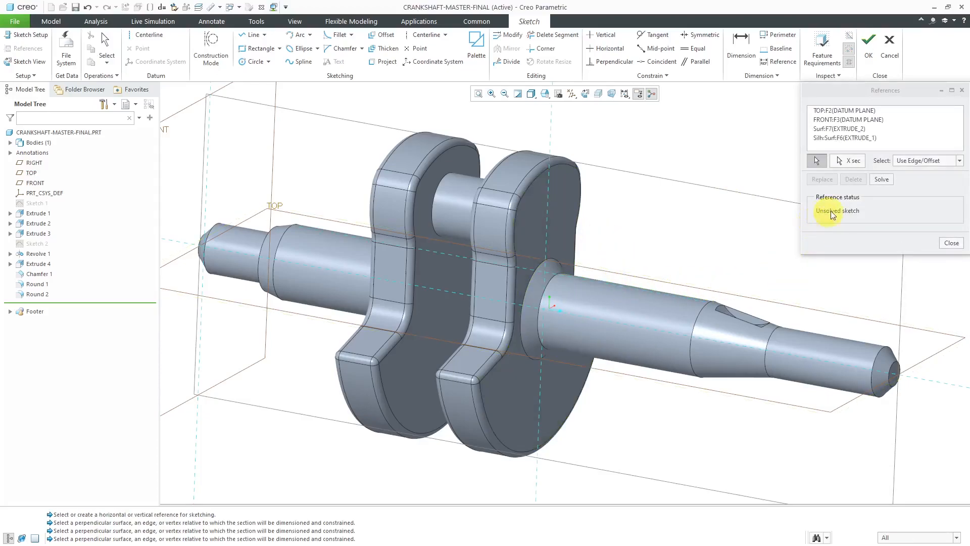
{"action": "left_click", "coordinate": [882, 179]}
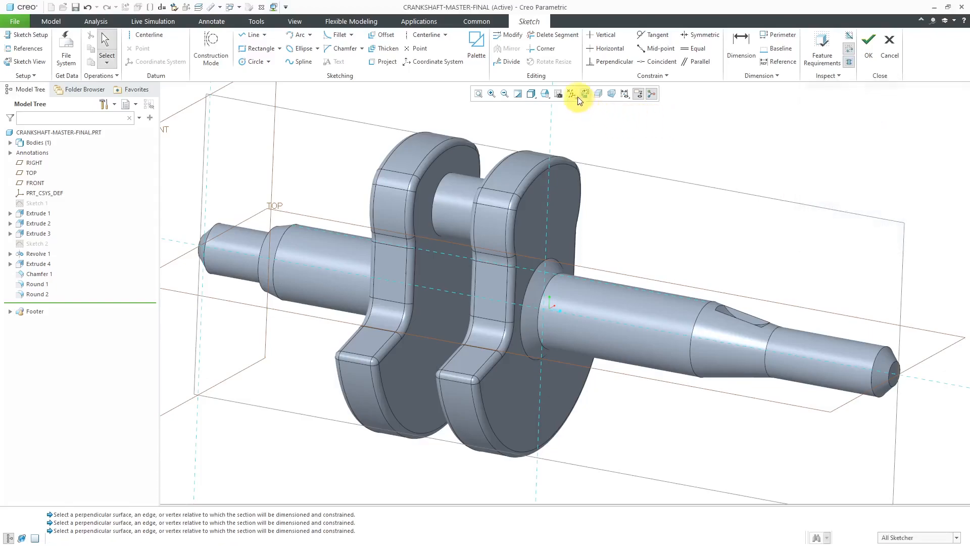
{"action": "left_click", "coordinate": [571, 94]}
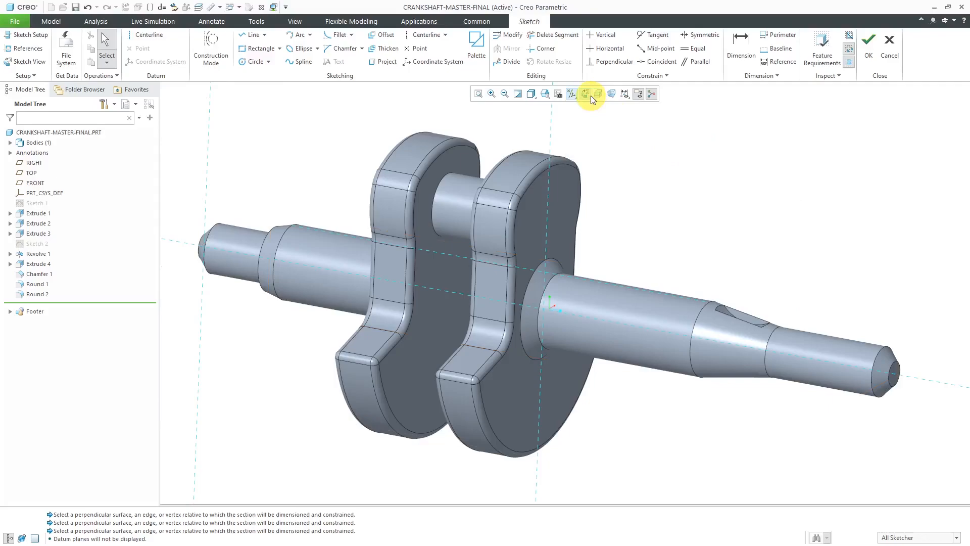
{"action": "left_click", "coordinate": [584, 94]}
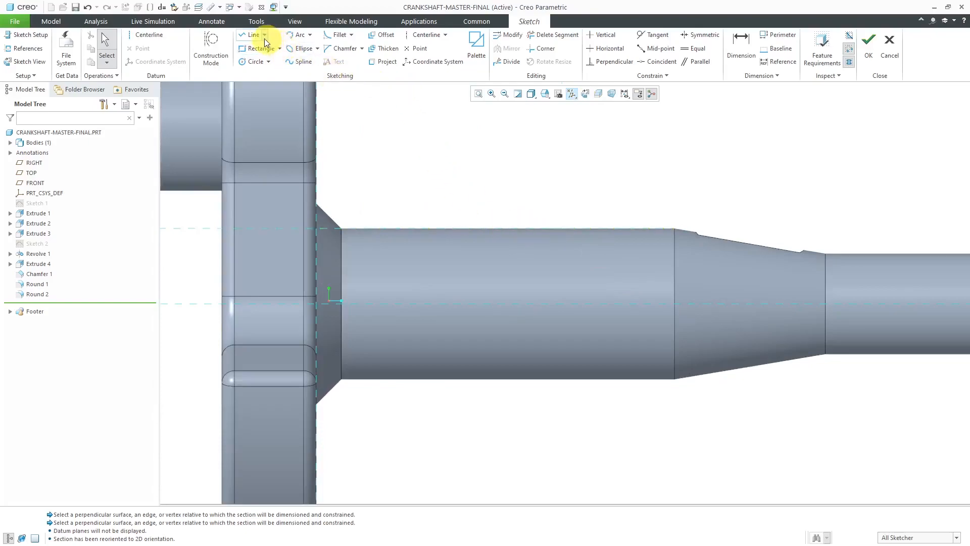
- Draw the open three-line flange profile dimensioned 50, 50 and 150, and finish the sketch
{"action": "left_click", "coordinate": [253, 34]}
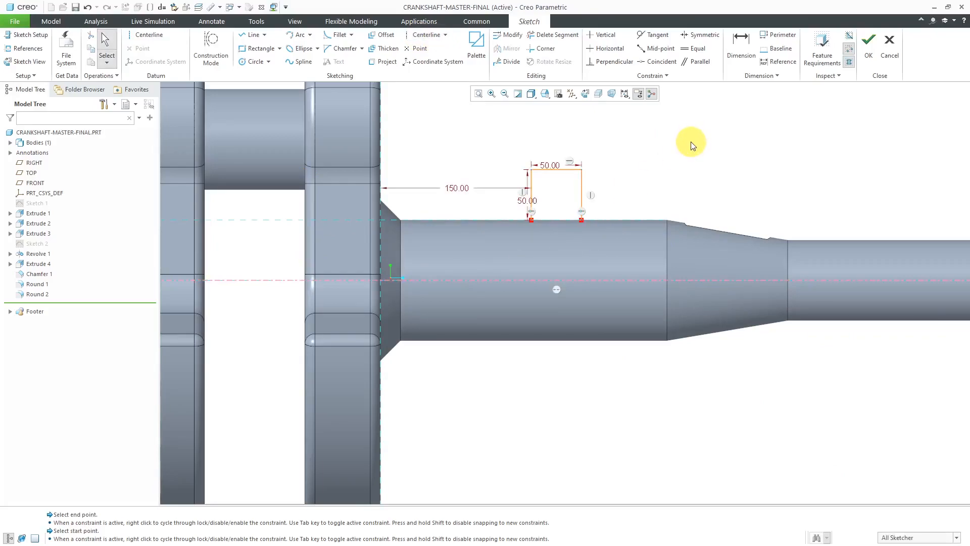
{"action": "mouse_move", "coordinate": [643, 275]}
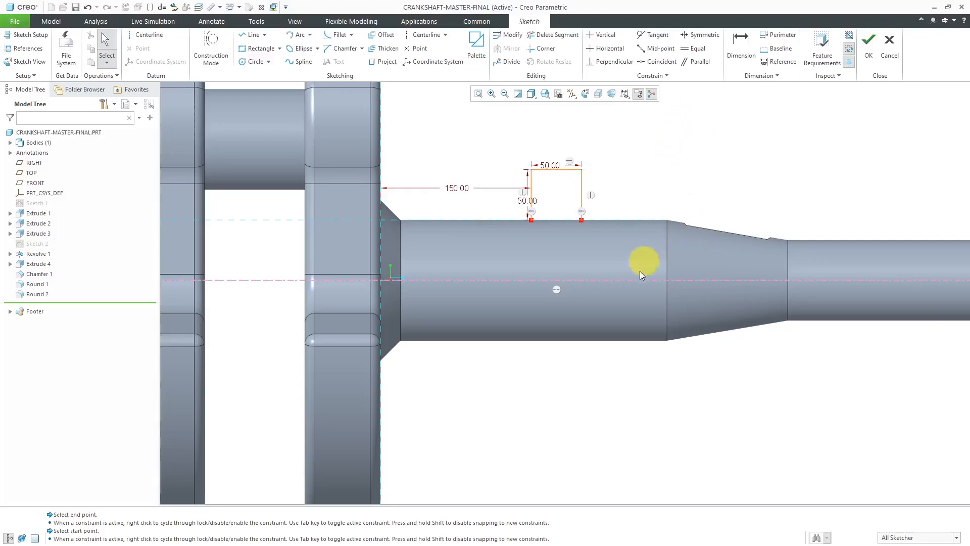
{"action": "mouse_move", "coordinate": [705, 193]}
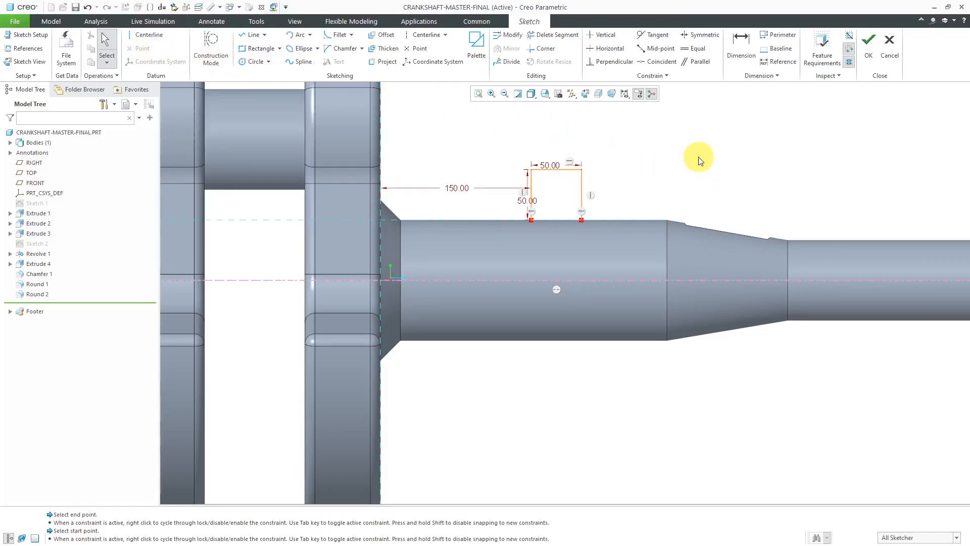
{"action": "right_click", "coordinate": [699, 157]}
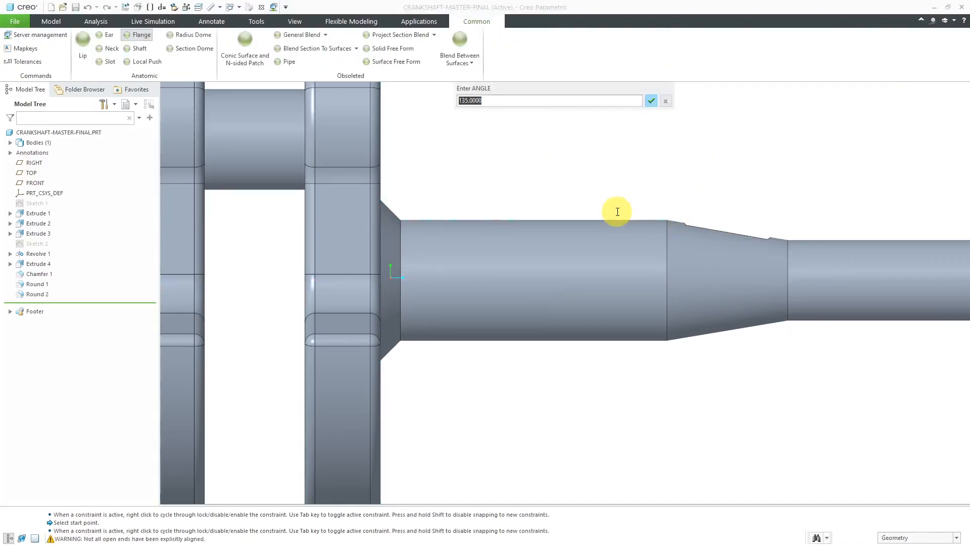
{"action": "mouse_move", "coordinate": [557, 143]}
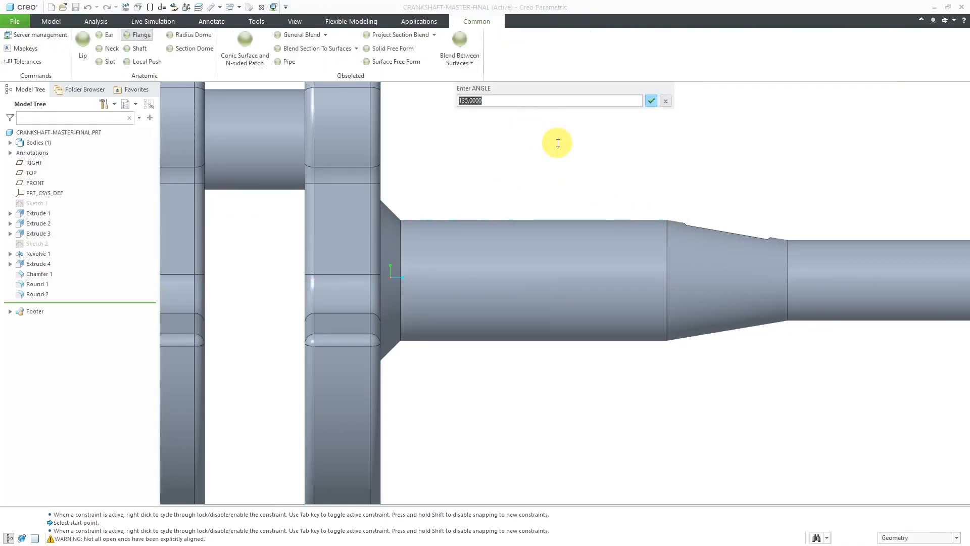
- Enter a 90-degree sweep angle to complete the partial flange
{"action": "type", "text": "9"}
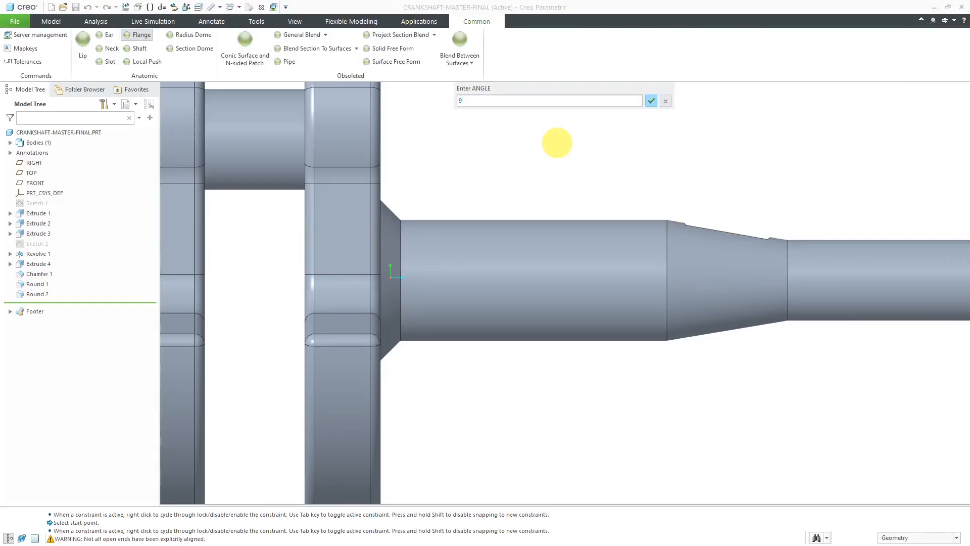
{"action": "left_click", "coordinate": [651, 100]}
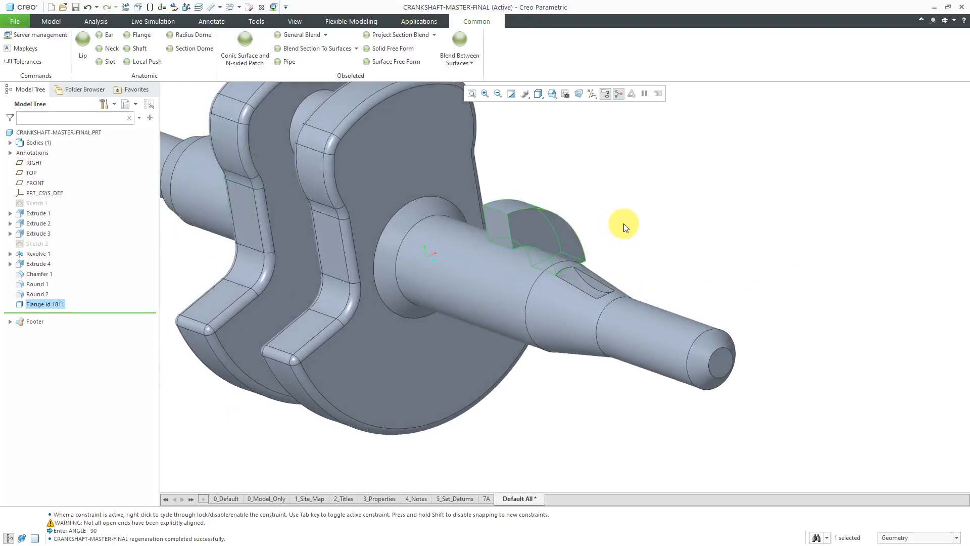
- Redefine the Flange attributes to Both Sides and orbit to inspect the result
{"action": "right_click", "coordinate": [44, 304]}
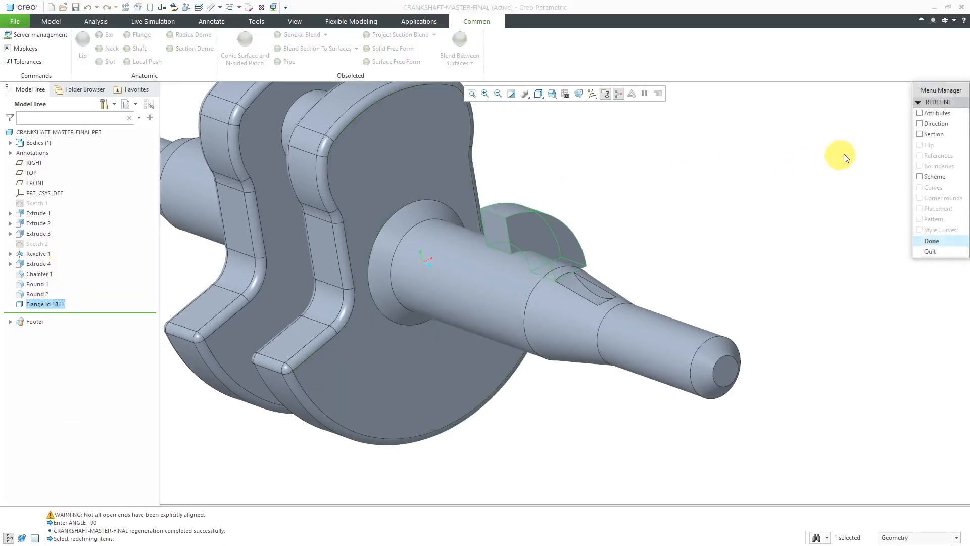
{"action": "left_click", "coordinate": [920, 113]}
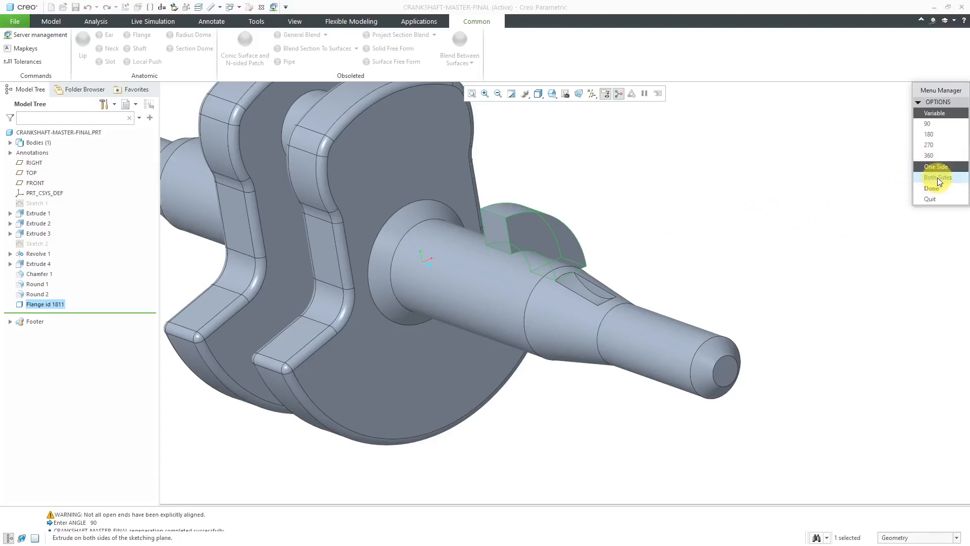
{"action": "left_click", "coordinate": [932, 188]}
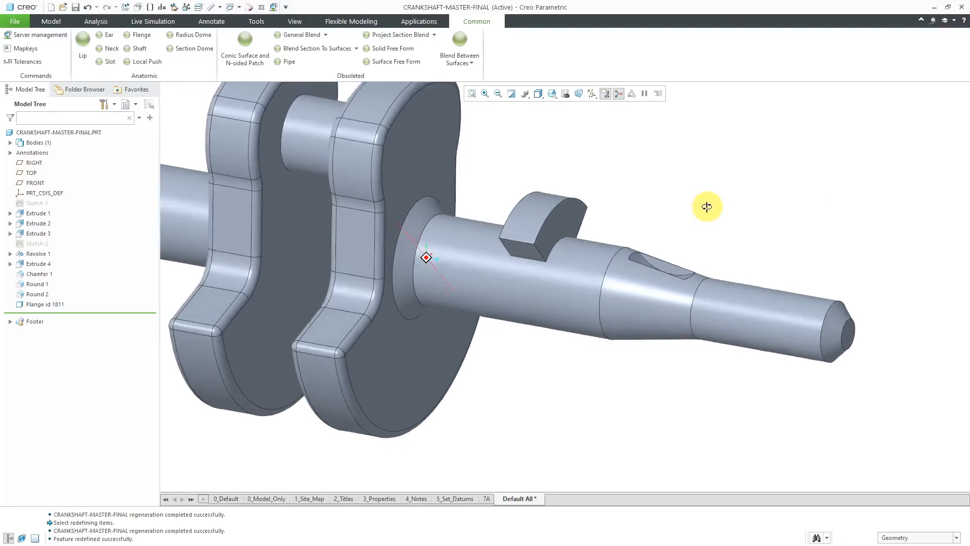
{"action": "left_click_drag", "start_coordinate": [706, 207], "coordinate": [659, 231]}
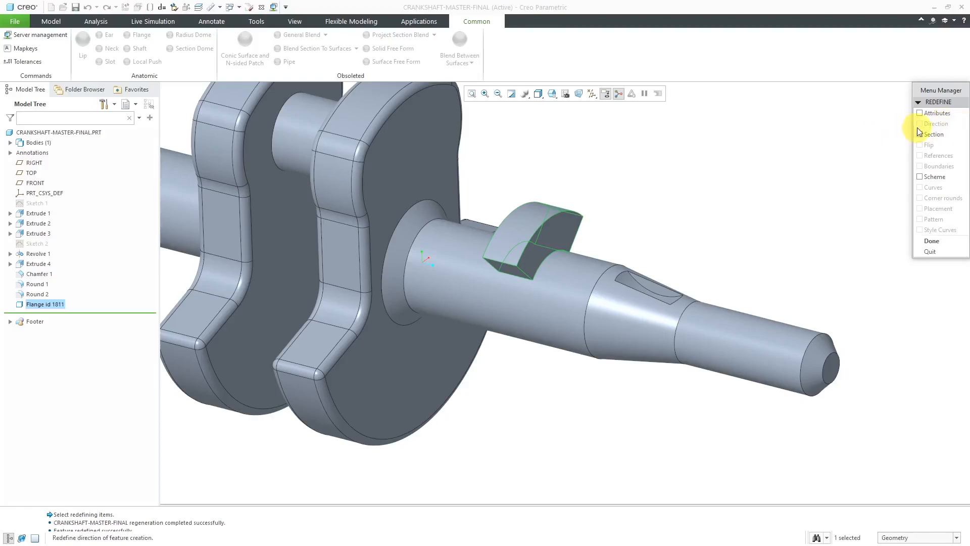
- Change the Flange attributes to 360 degrees and accept the direction
{"action": "left_click", "coordinate": [918, 112]}
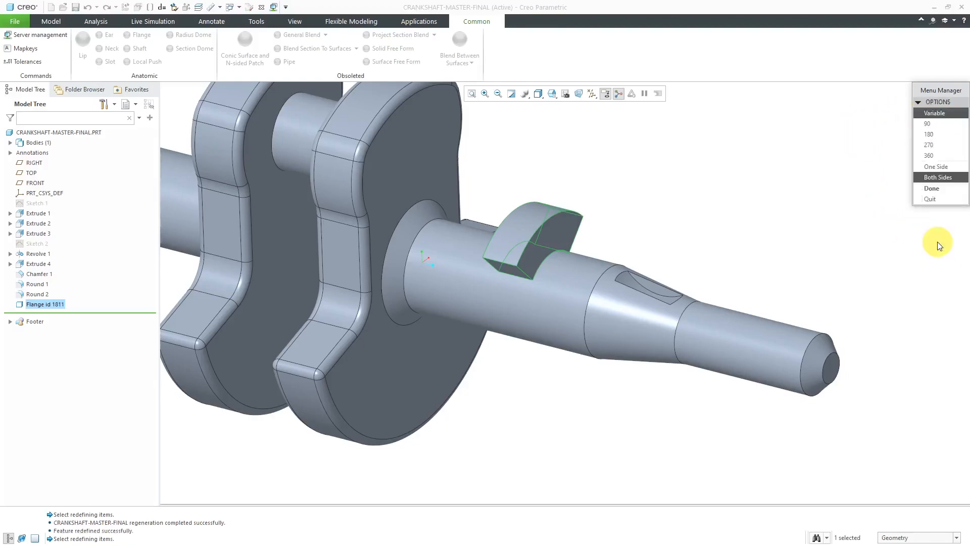
{"action": "mouse_move", "coordinate": [851, 231]}
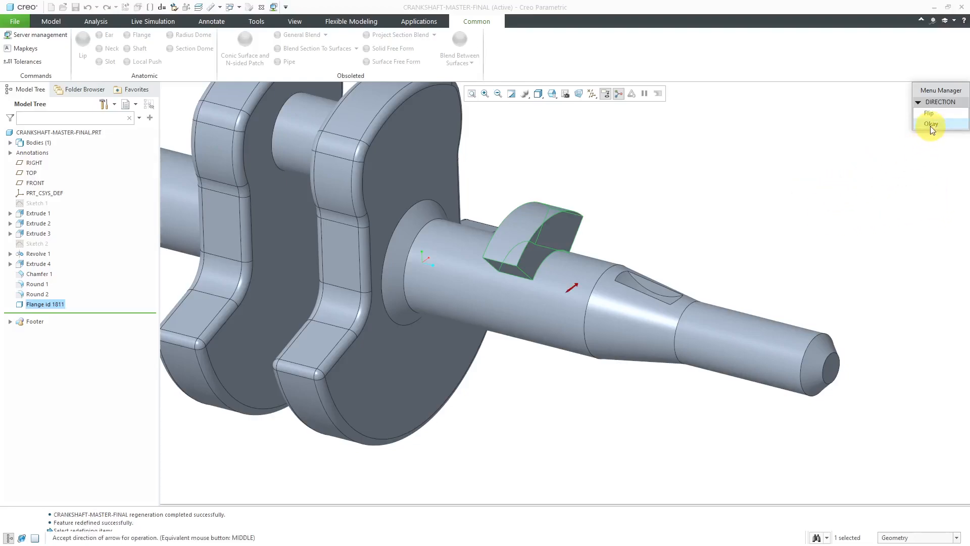
{"action": "left_click", "coordinate": [930, 123]}
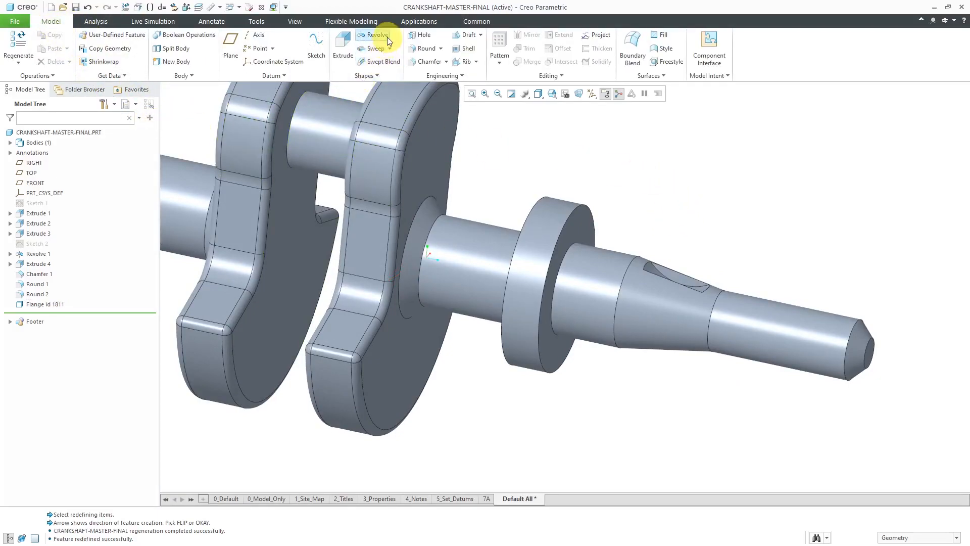
{"action": "mouse_move", "coordinate": [378, 35]}
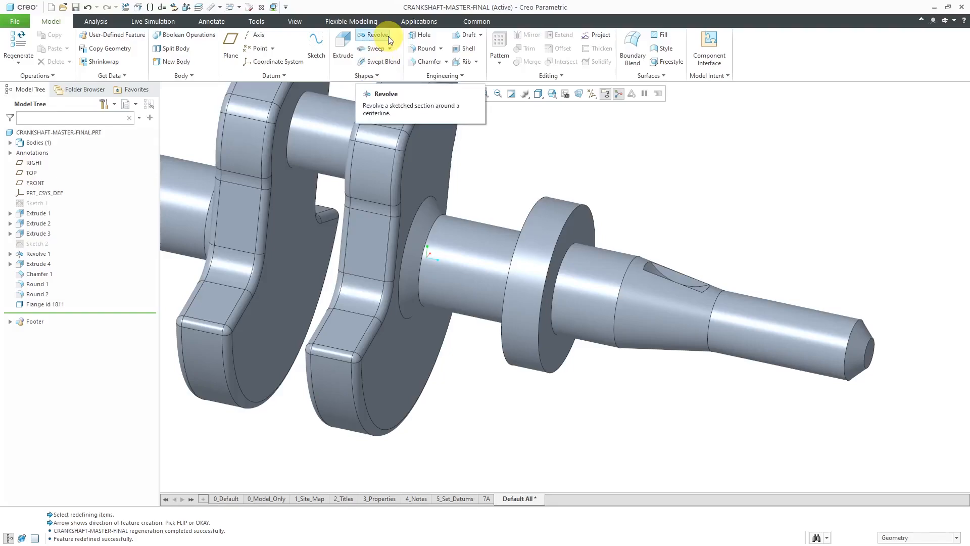